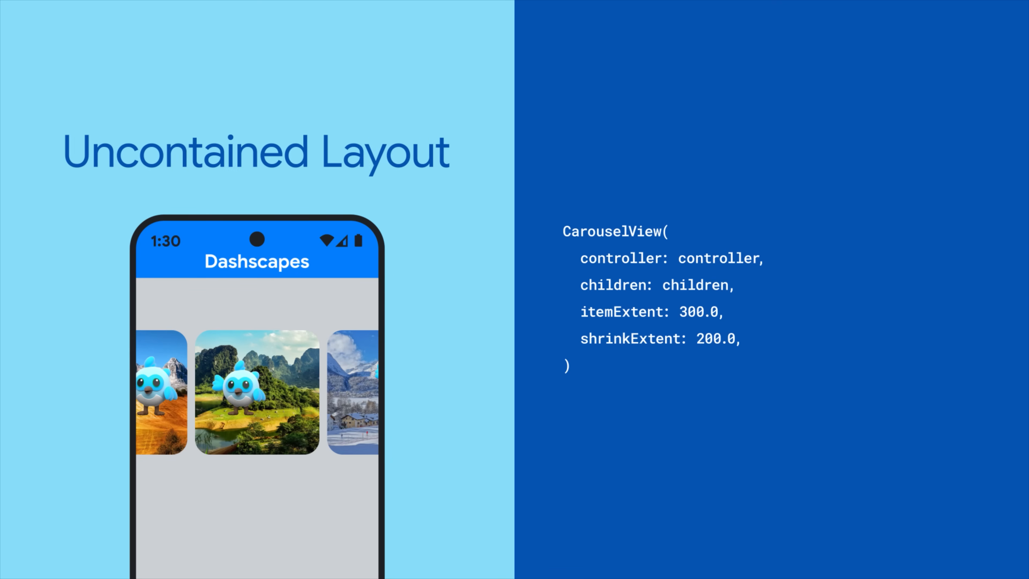
pyautogui.hscroll(-3)
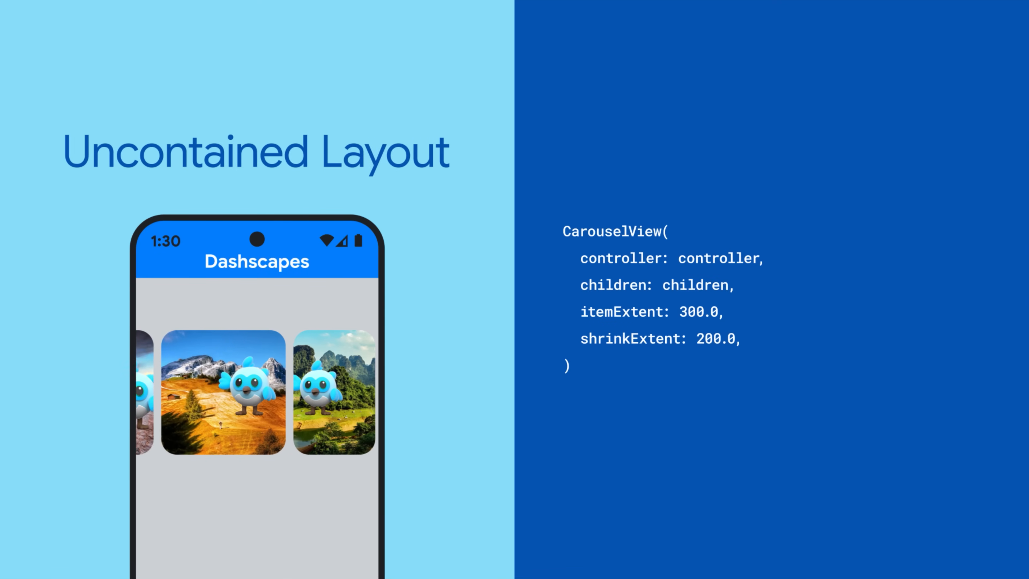